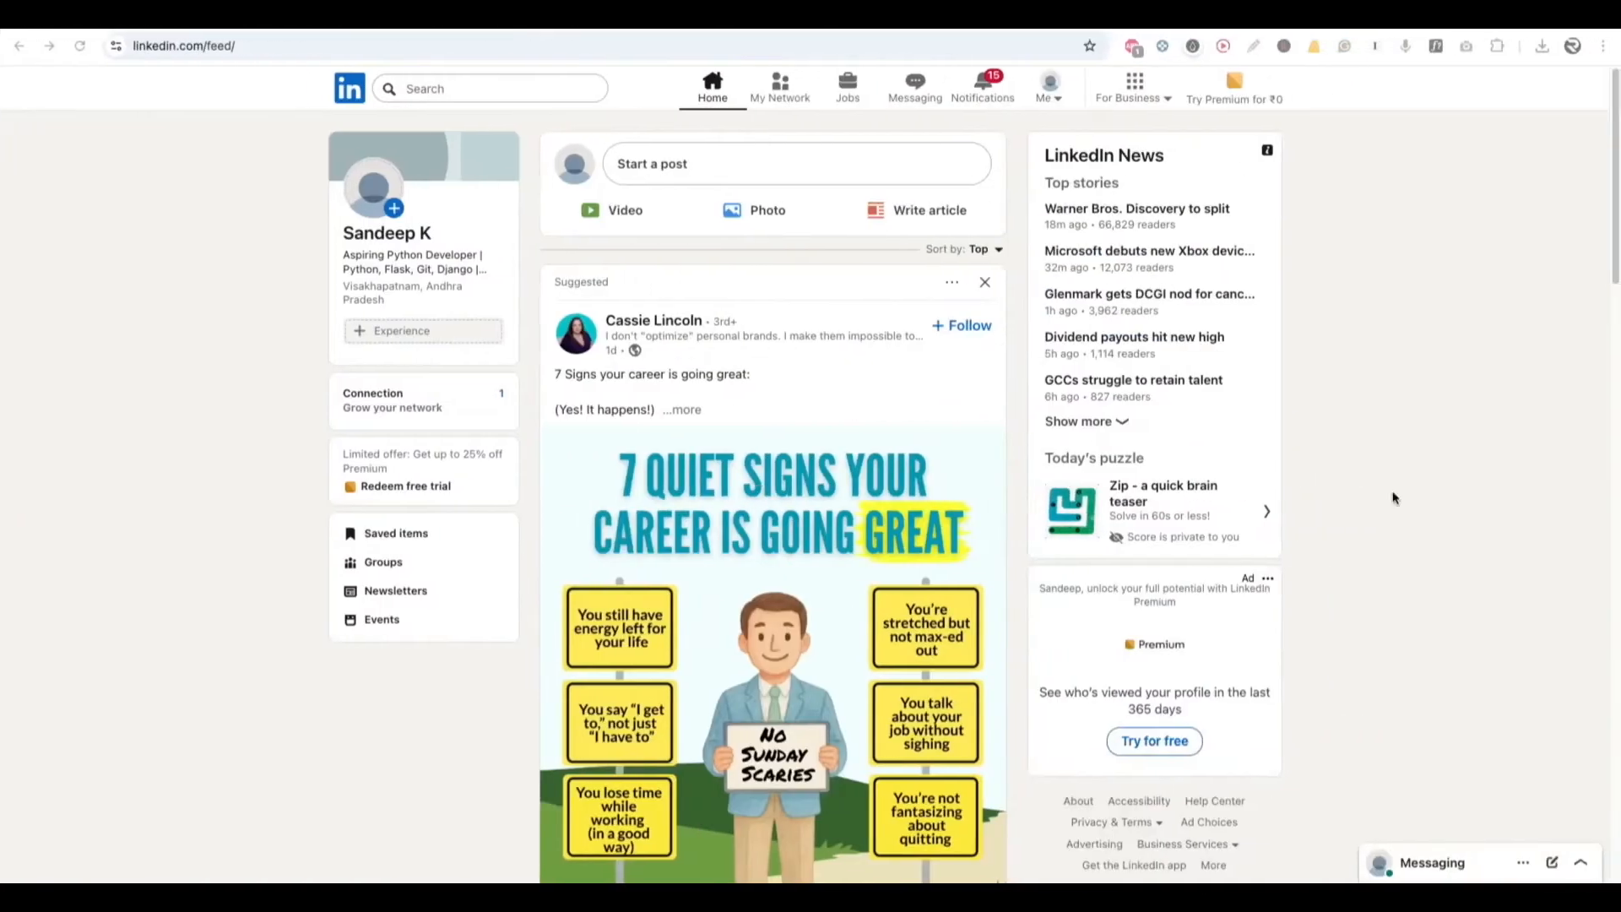
mouse_move(1047, 88)
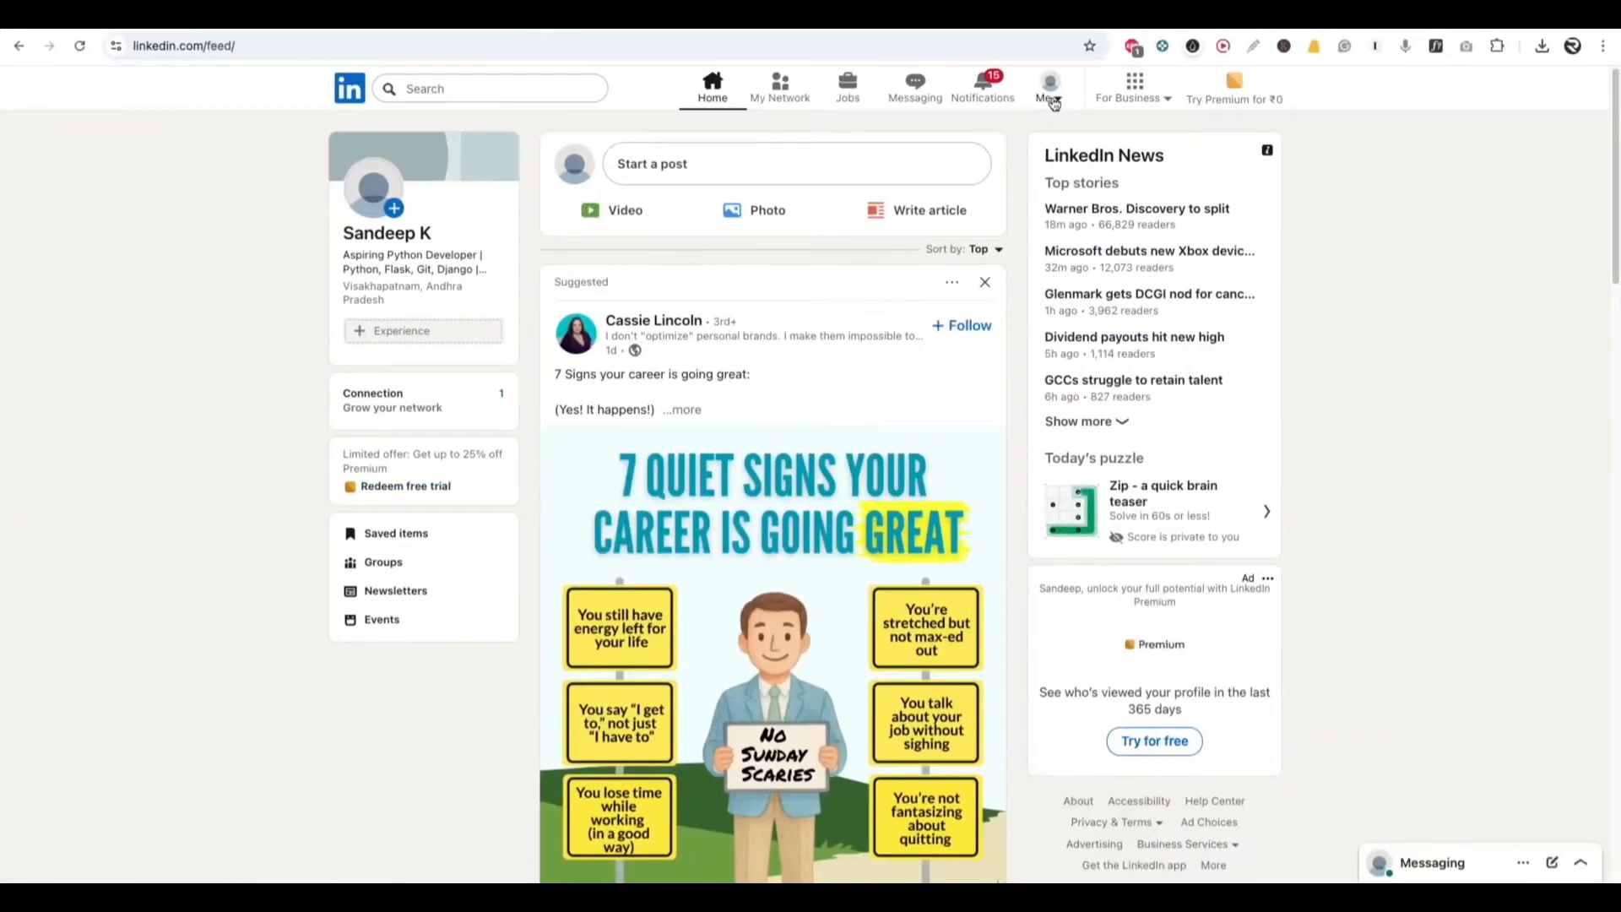
- Show the account panel with profile options from the LinkedIn home feed
scroll("down", 3)
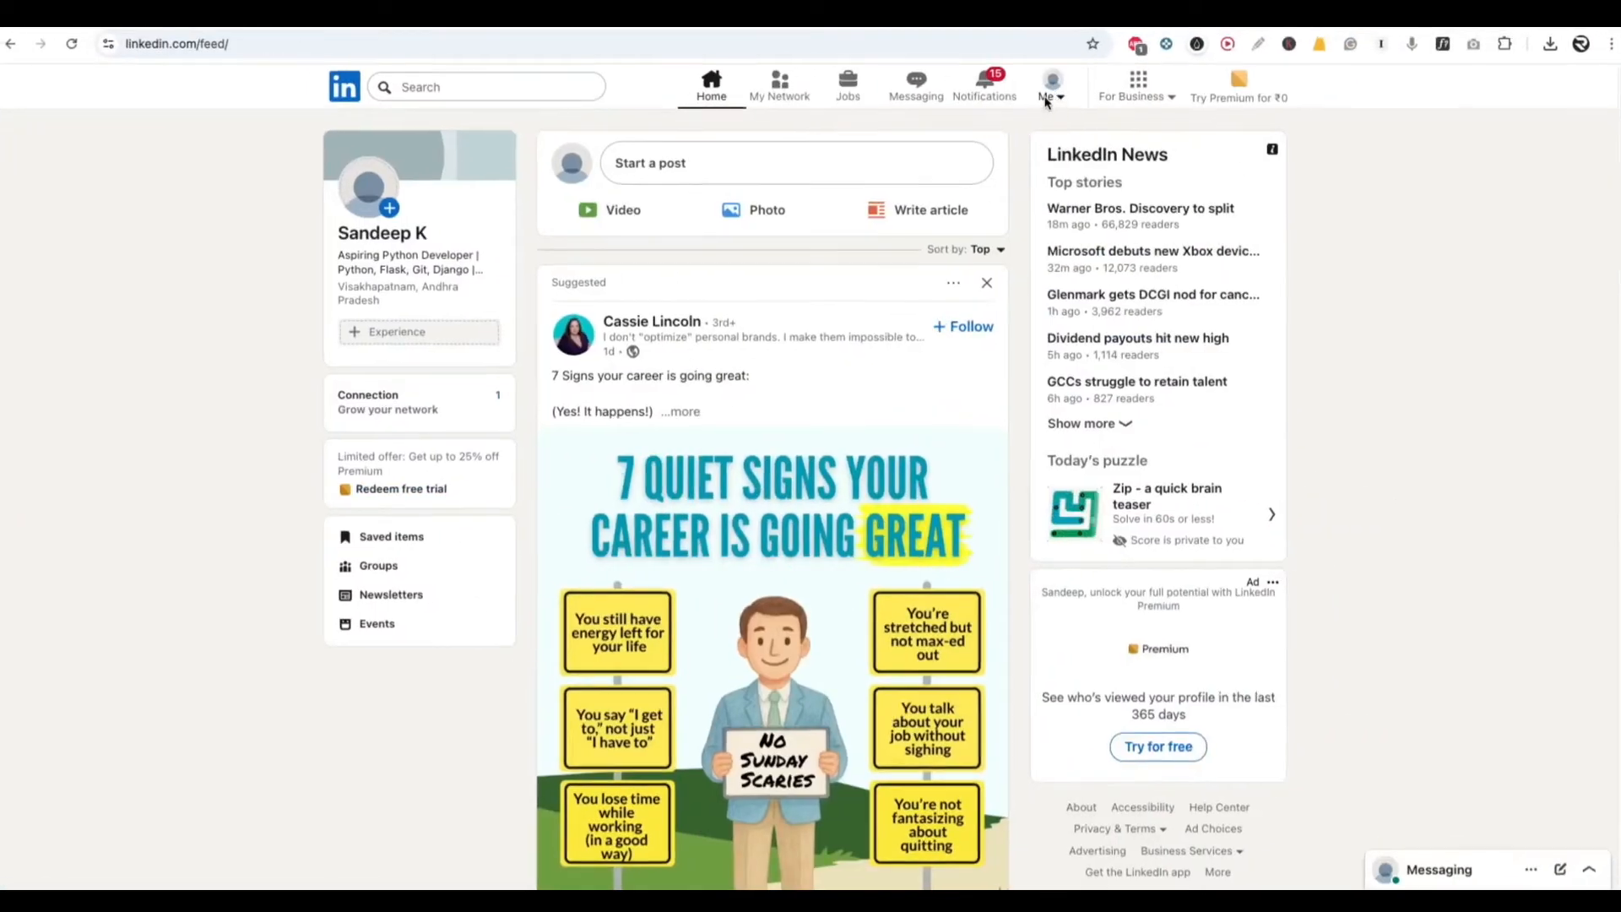
left_click(1047, 86)
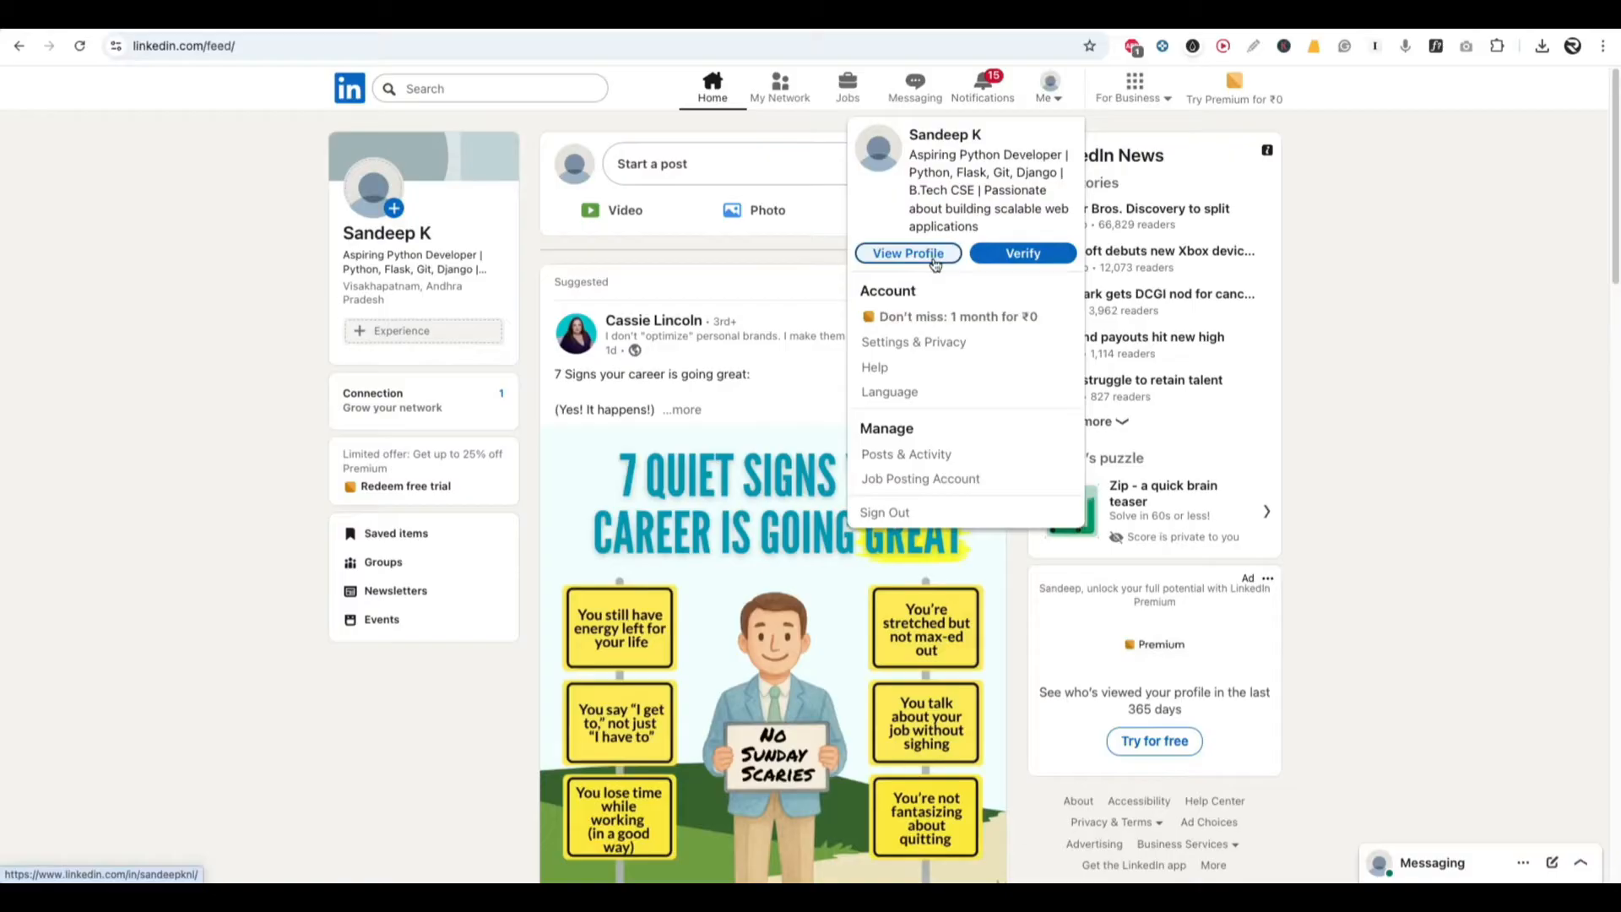
- Go to the own profile page and copy the public profile address
left_click(906, 253)
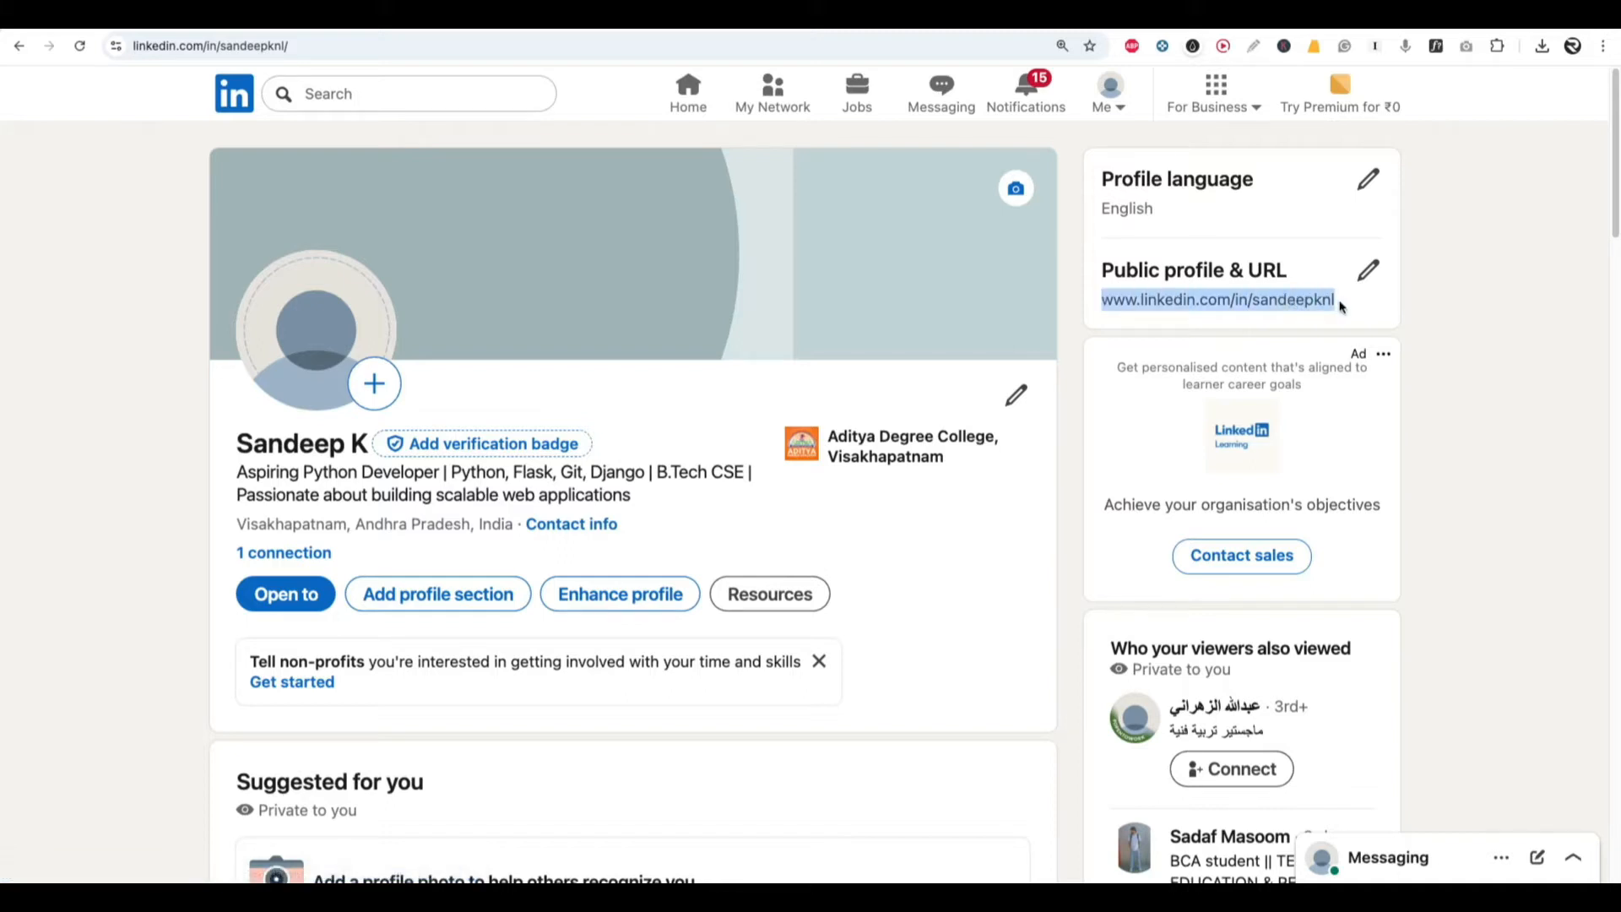
right_click(1217, 300)
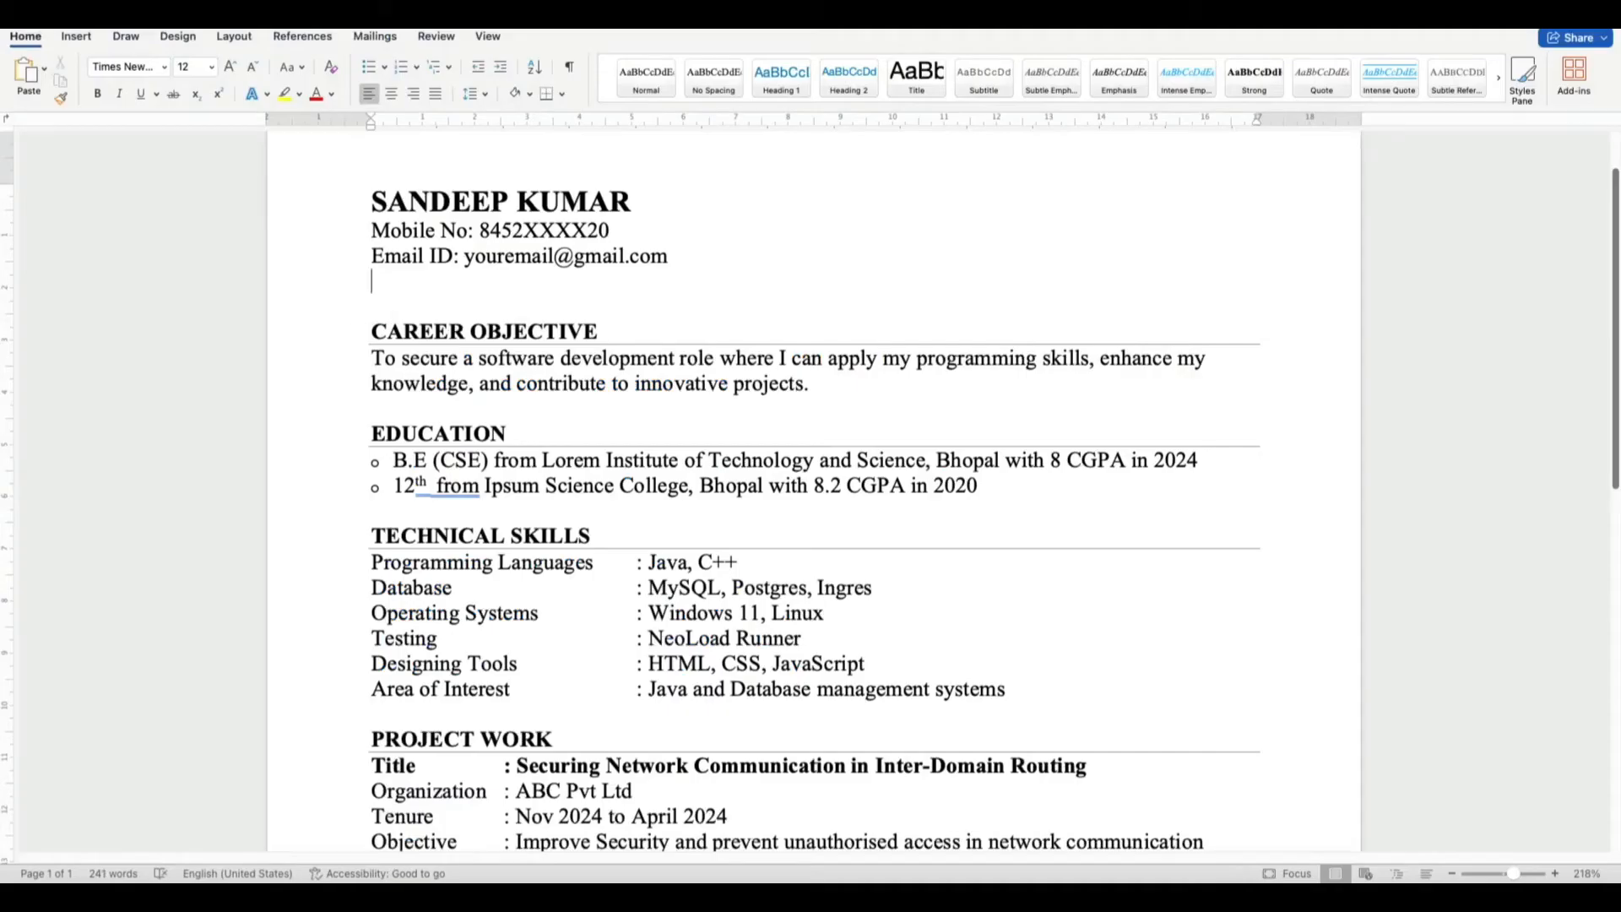
type("LinkedIn: www.linkedin.com/in/sandeepknl")
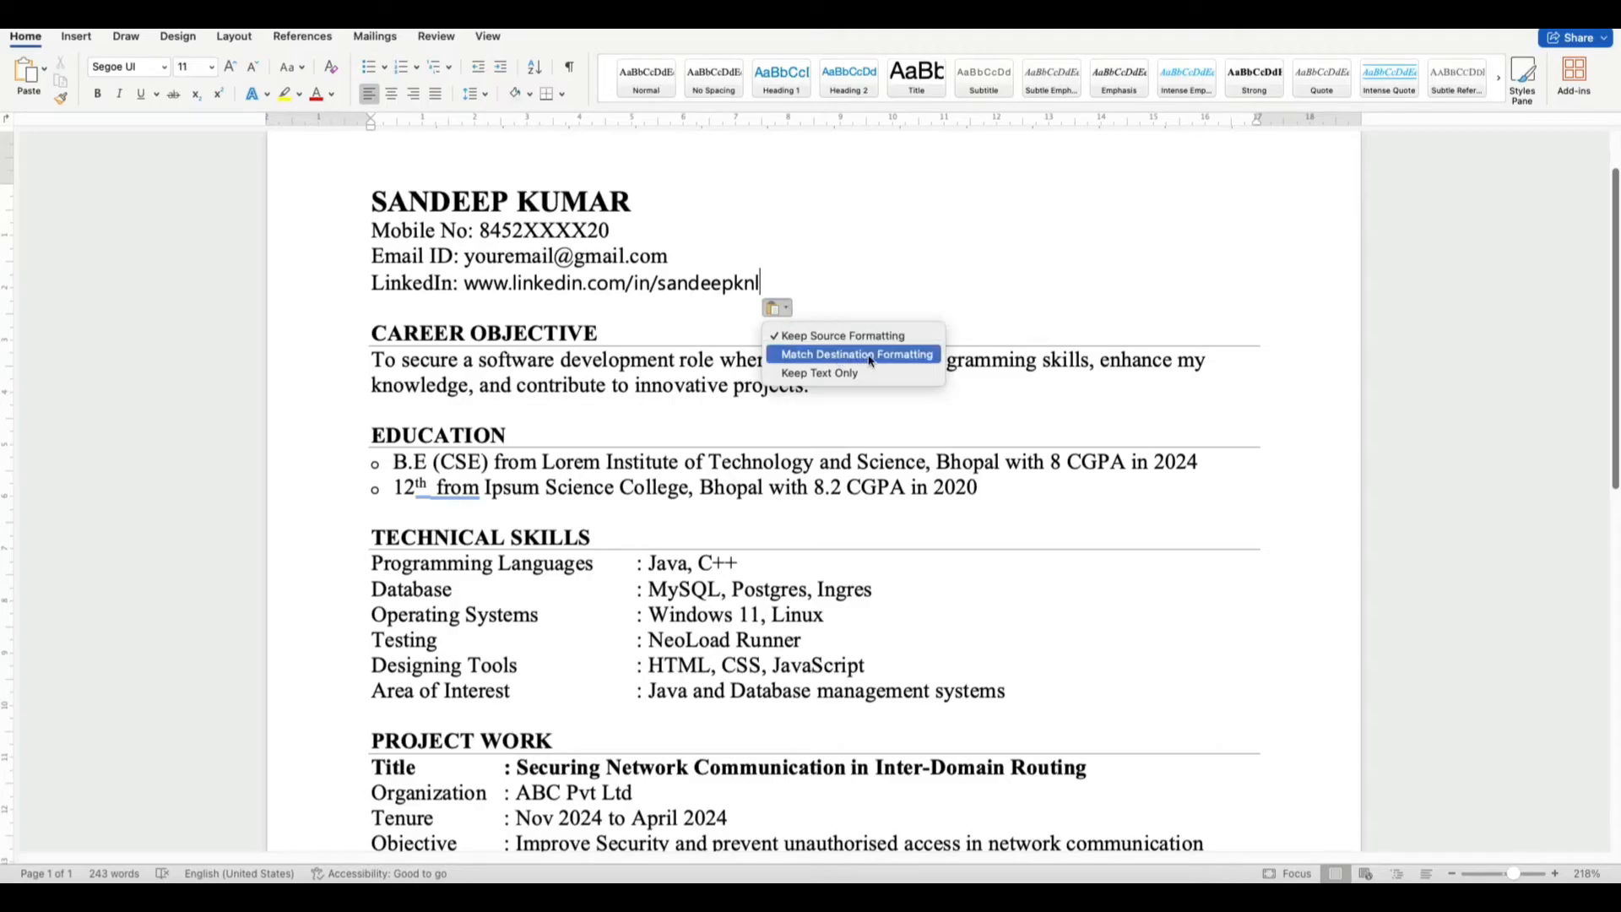
left_click(819, 372)
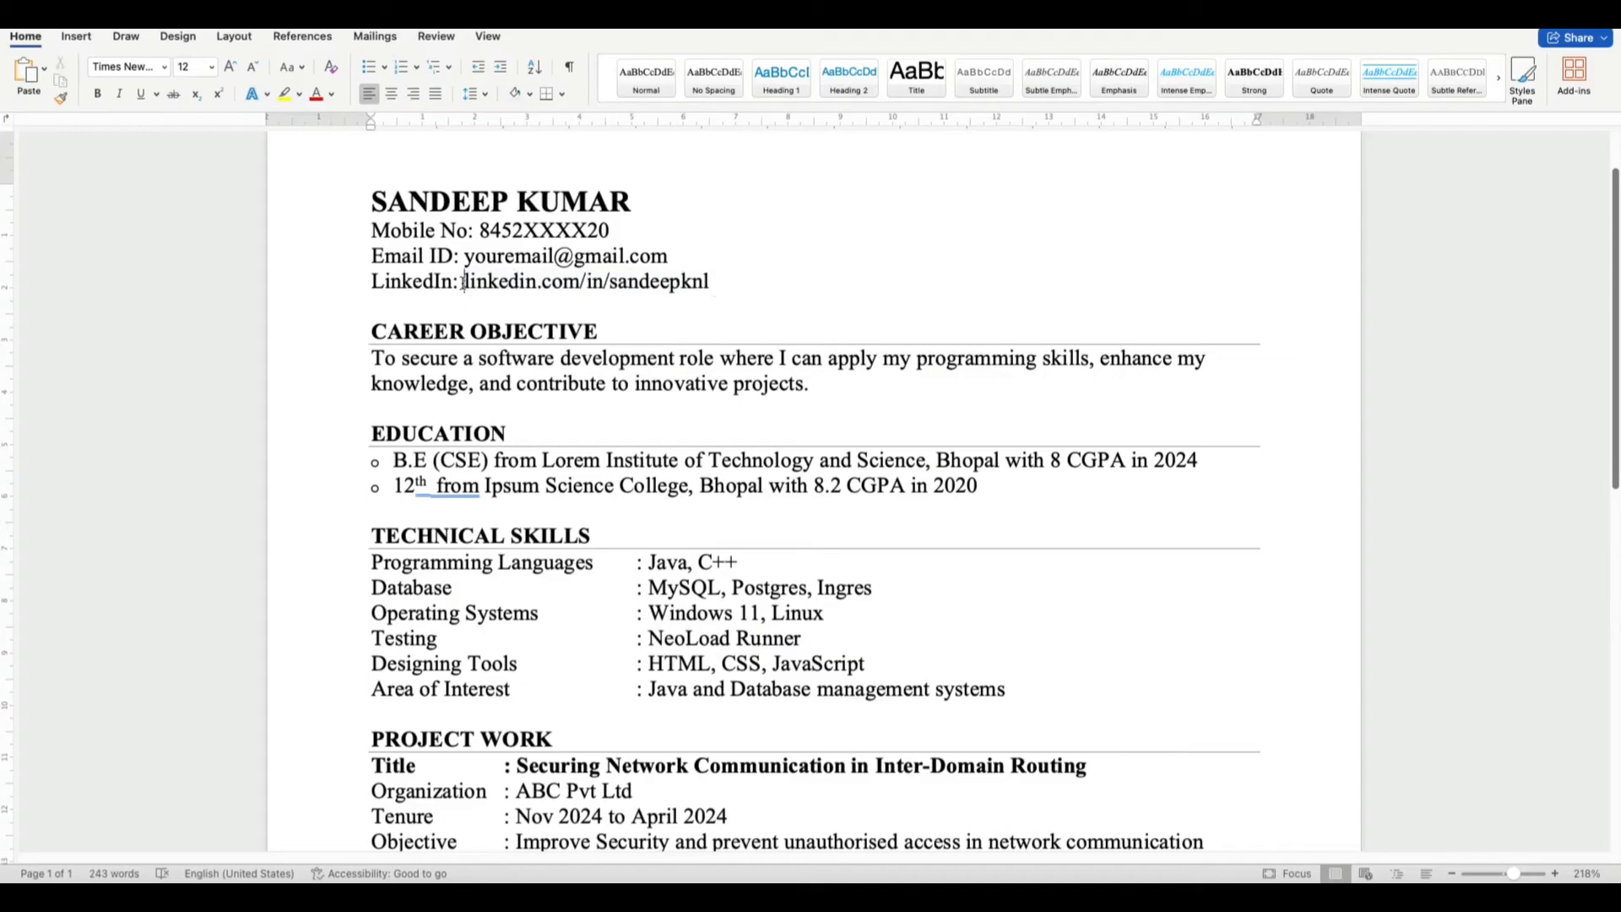
right_click(584, 280)
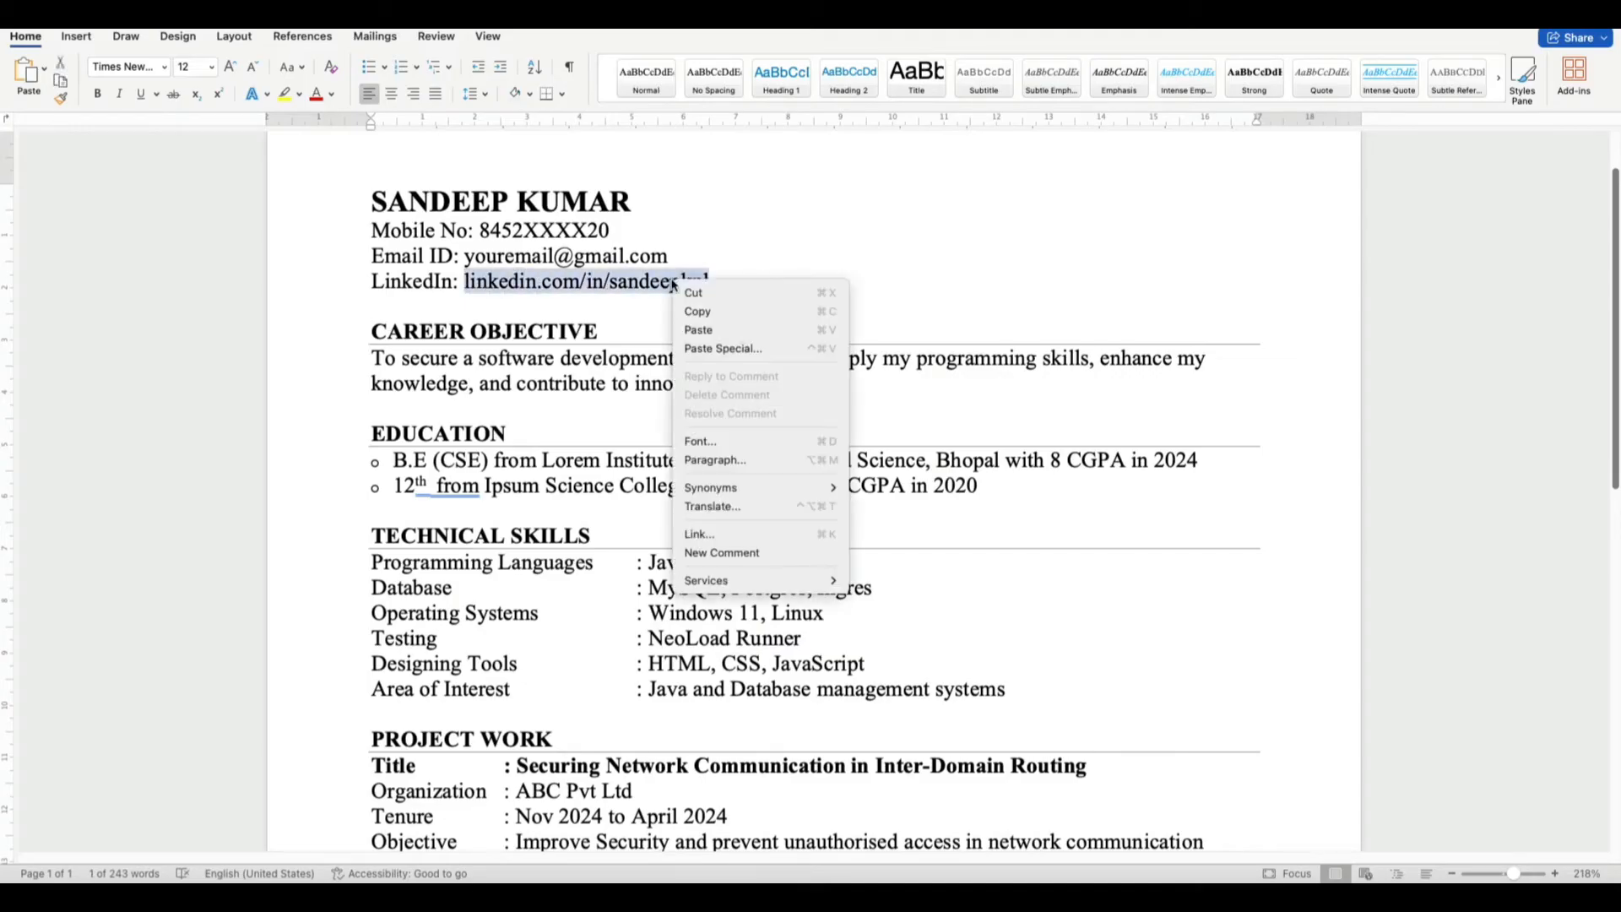
left_click(699, 534)
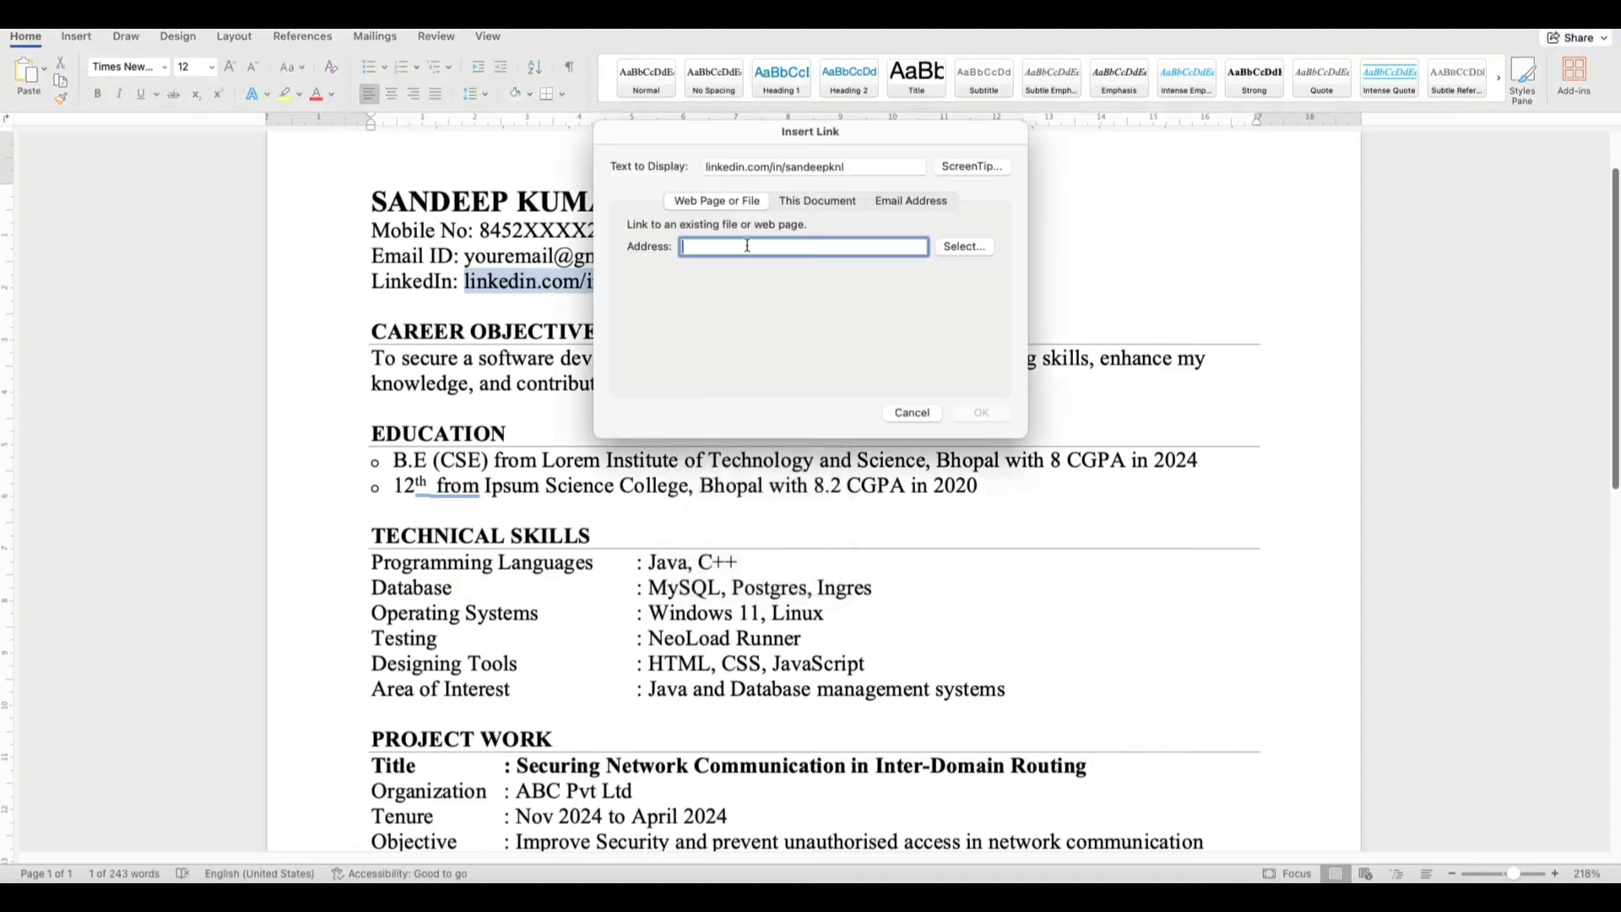
type("www.linkedin.com/in/sandeepknl")
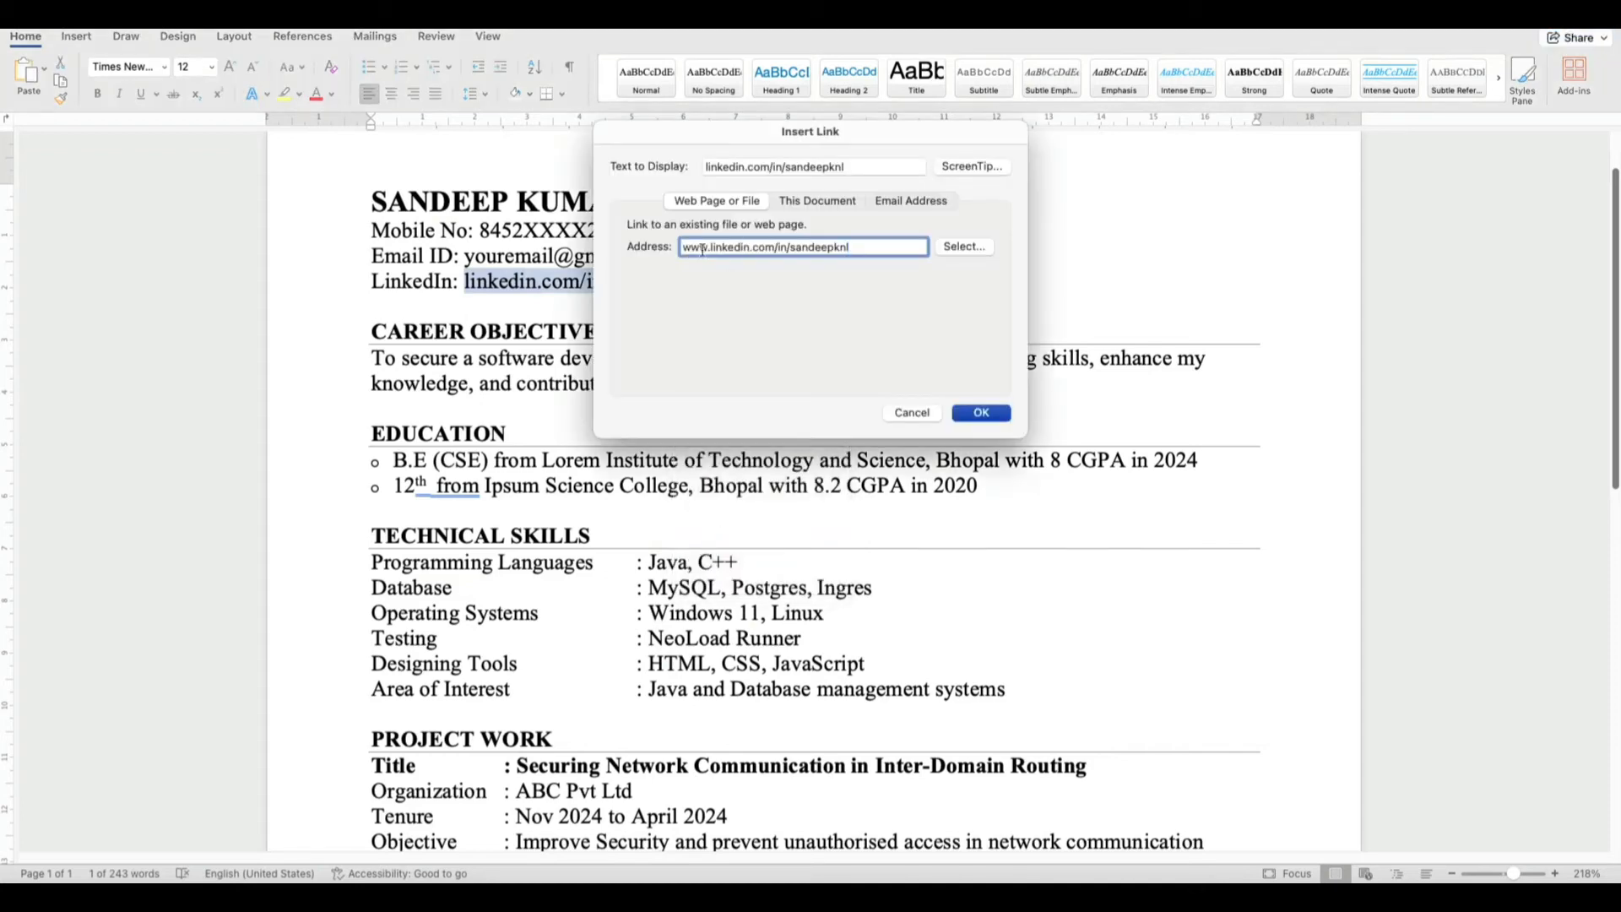
left_click(979, 412)
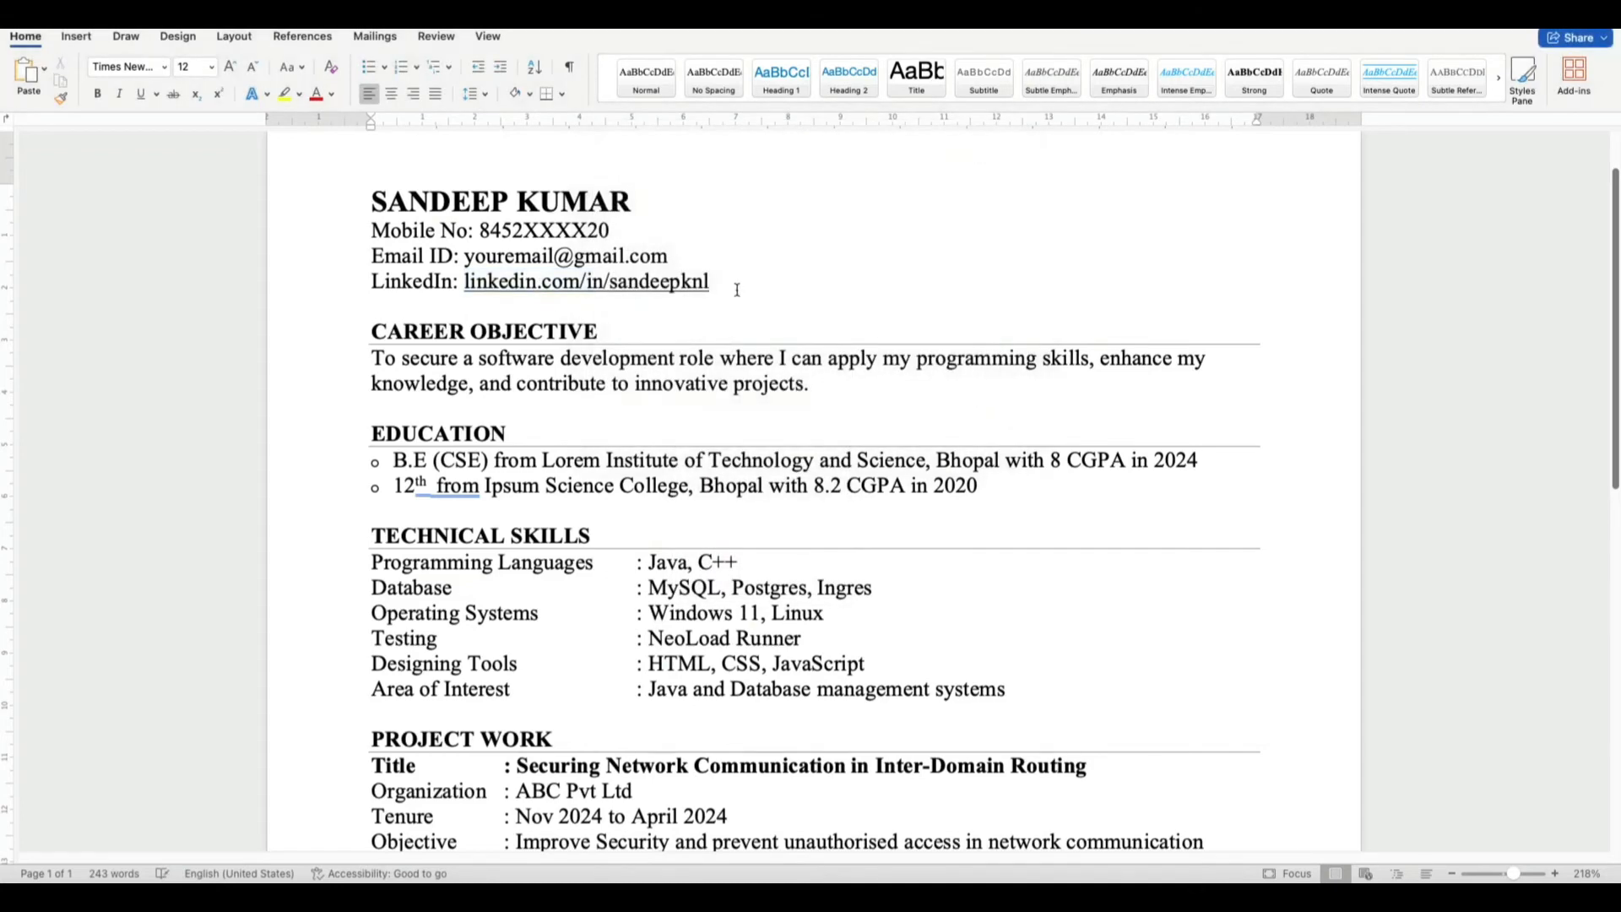
mouse_move(586, 282)
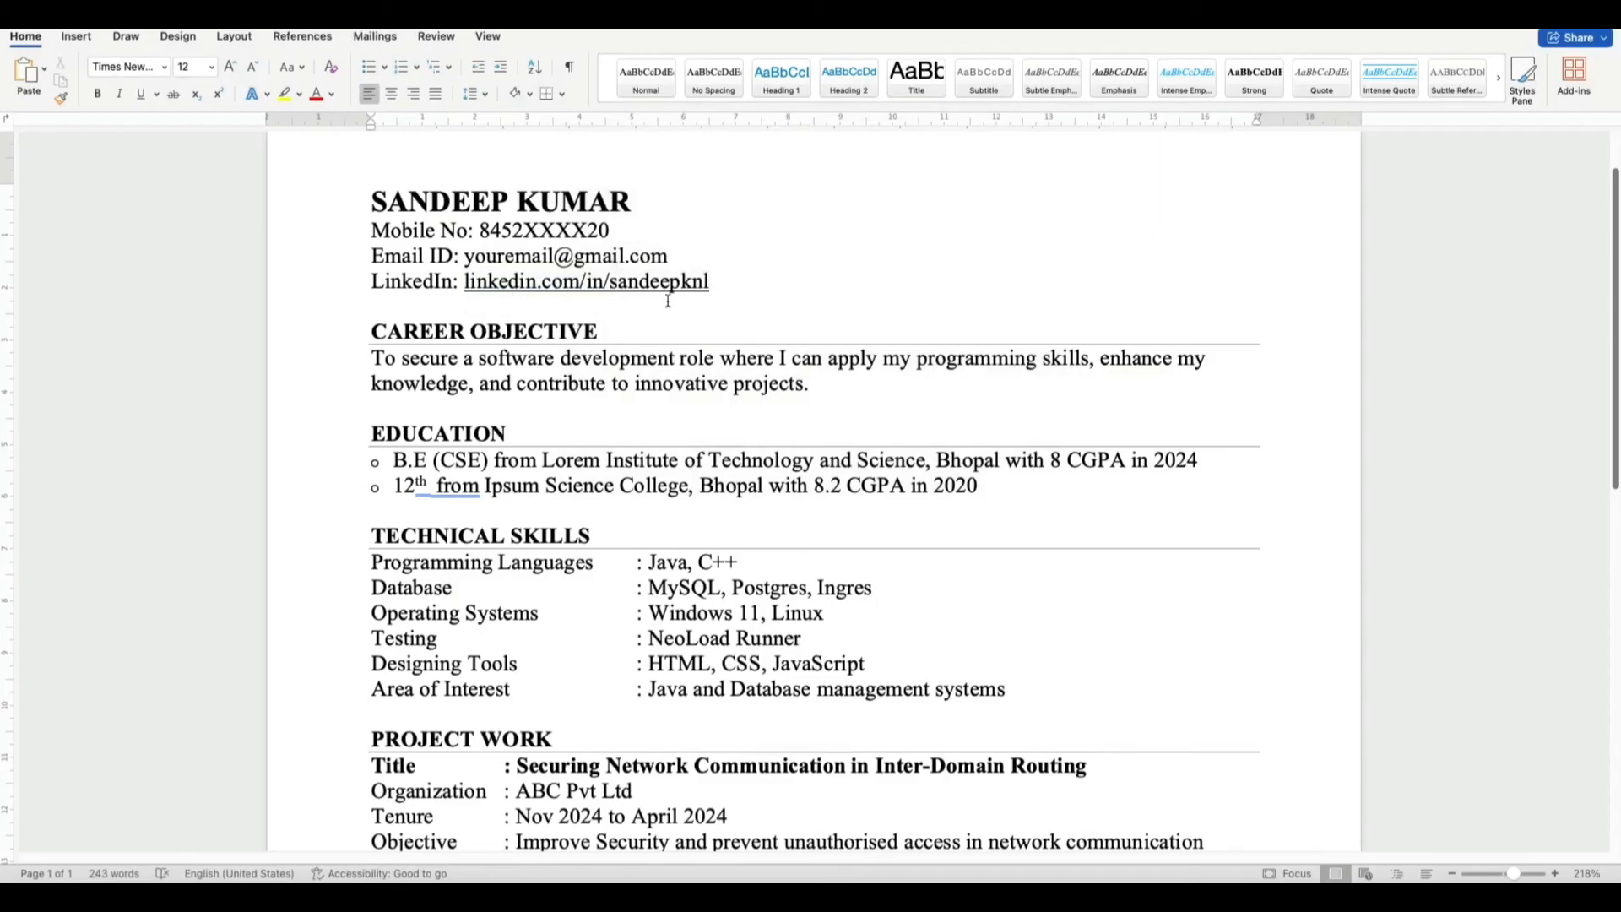
- Remove the underline from the LinkedIn hyperlink and go to the file options for saving
left_click(586, 282)
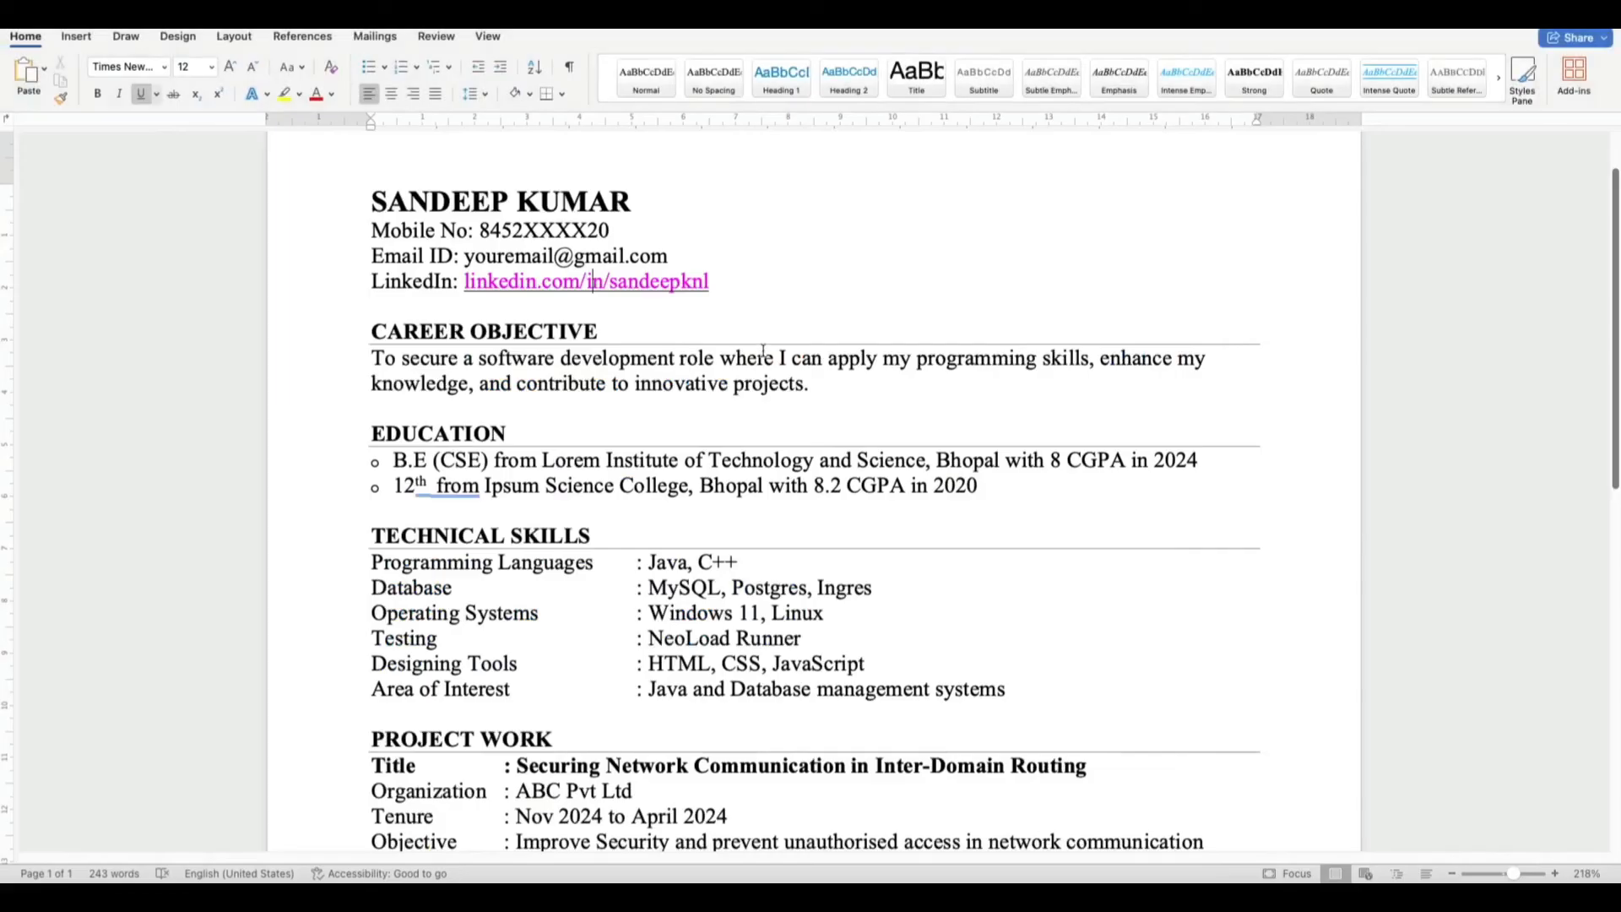
left_click_drag(464, 280, 709, 280)
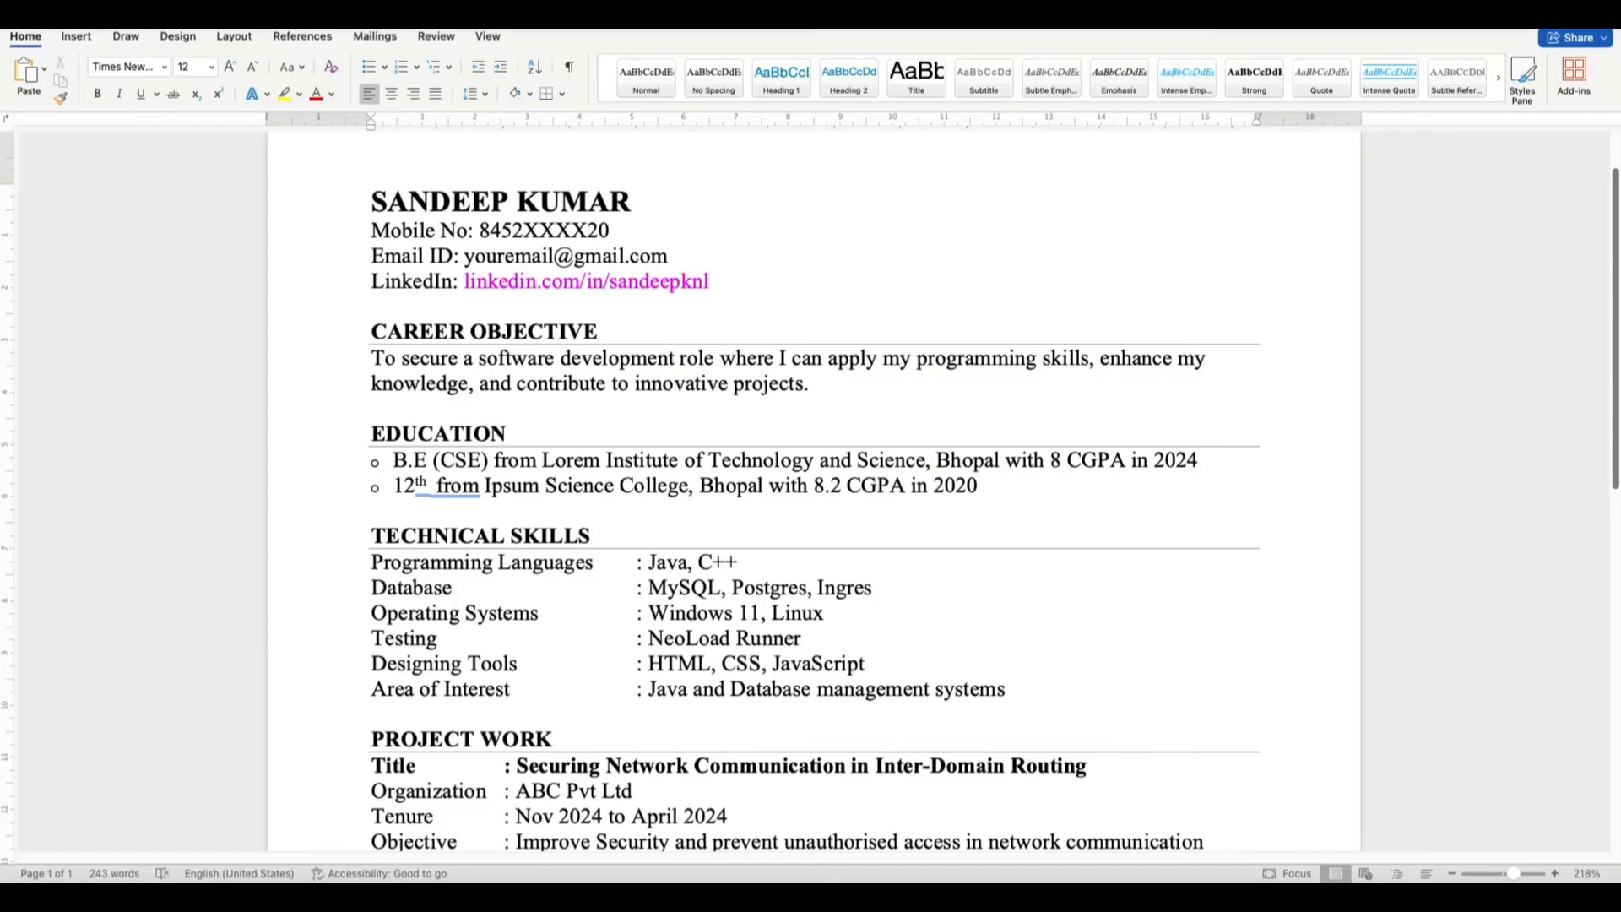
left_click(26, 36)
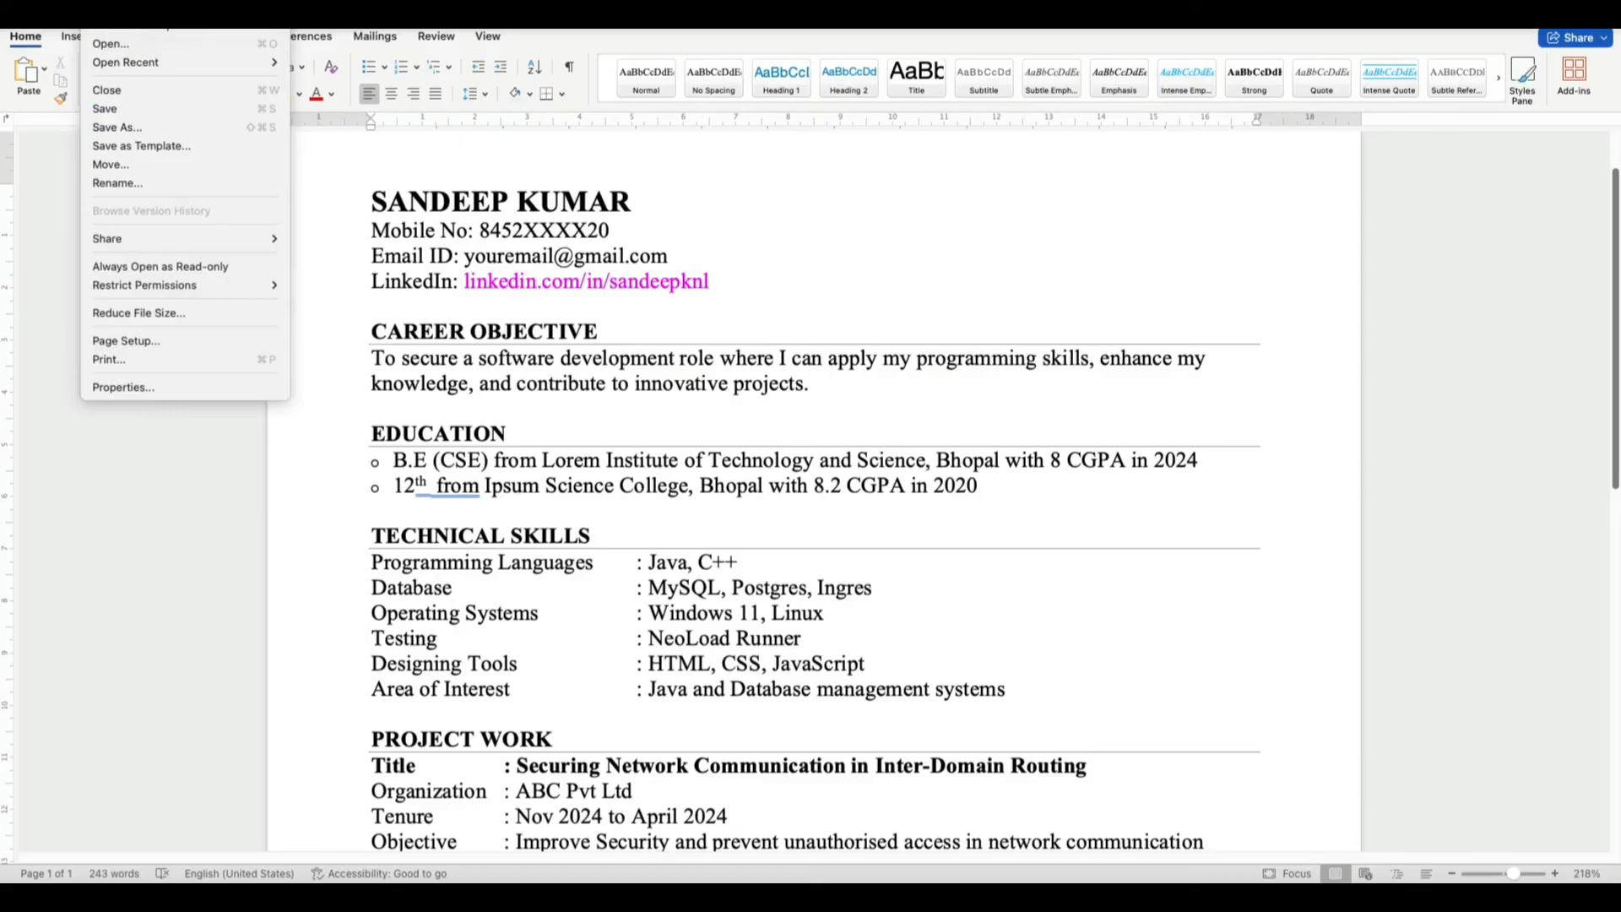